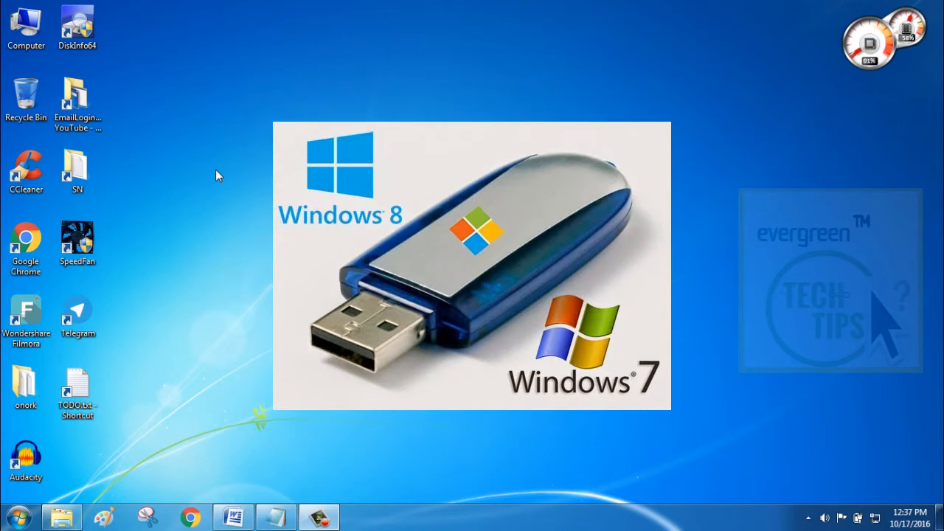
mouse_move(163, 136)
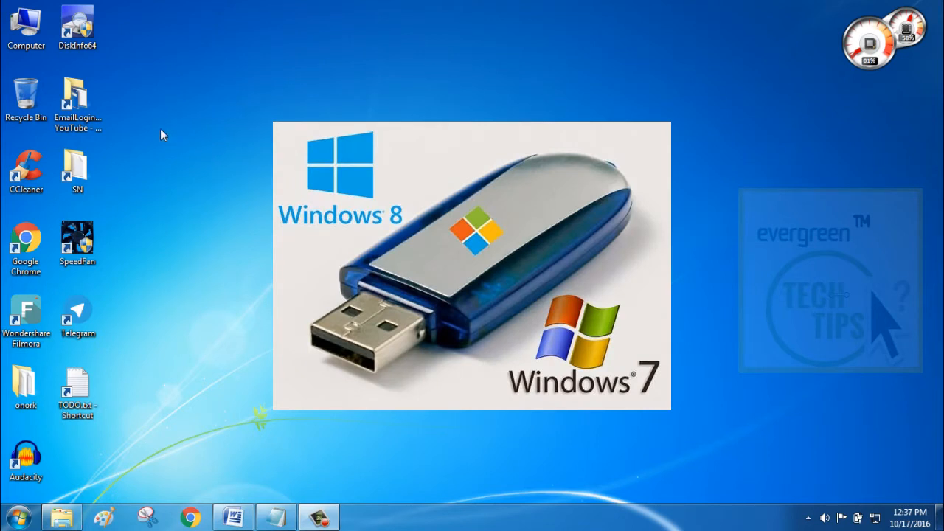
mouse_move(124, 108)
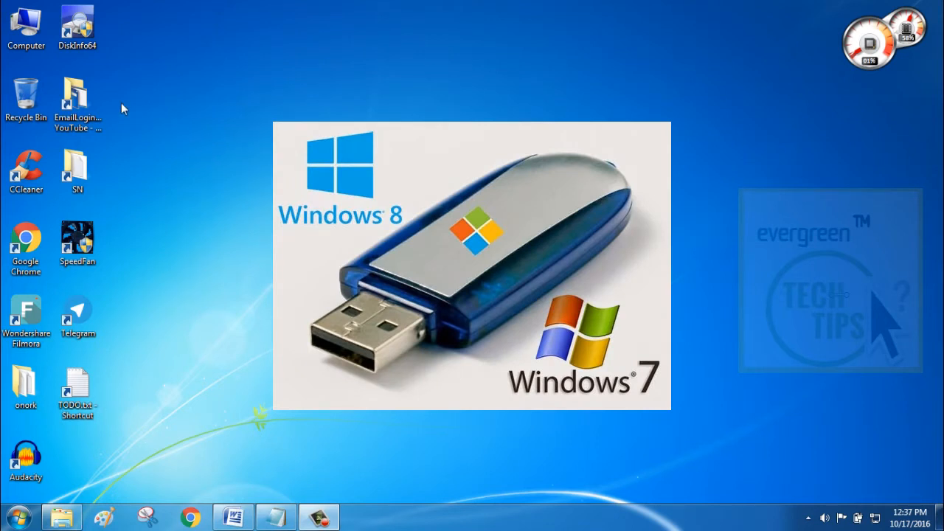
Show the Computer drive list with the 16 GB (G:) pen drive's details, dismissing AutoPlay
left_click(76, 100)
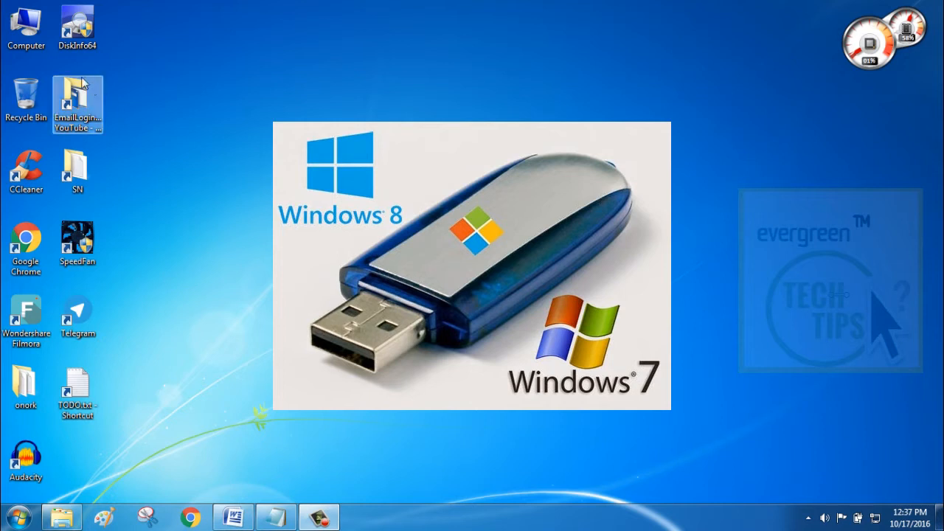
mouse_move(60, 65)
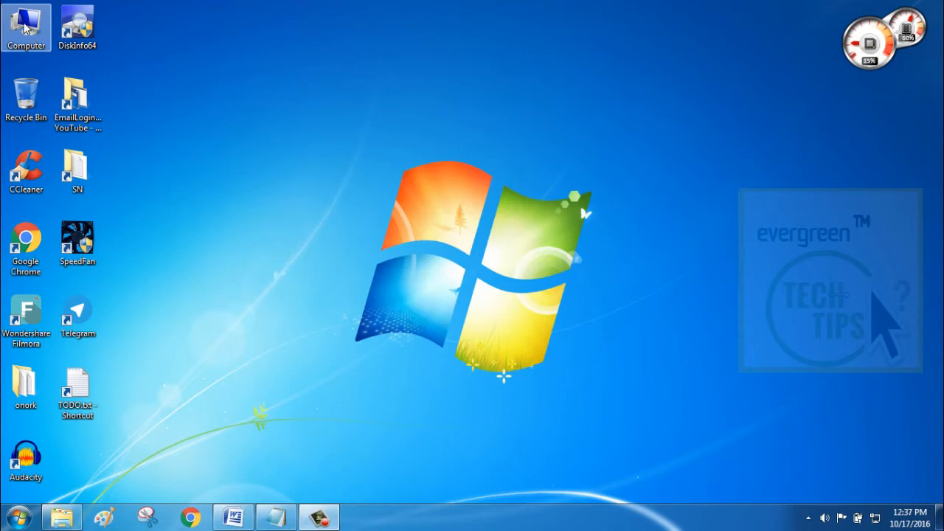
double_click(28, 22)
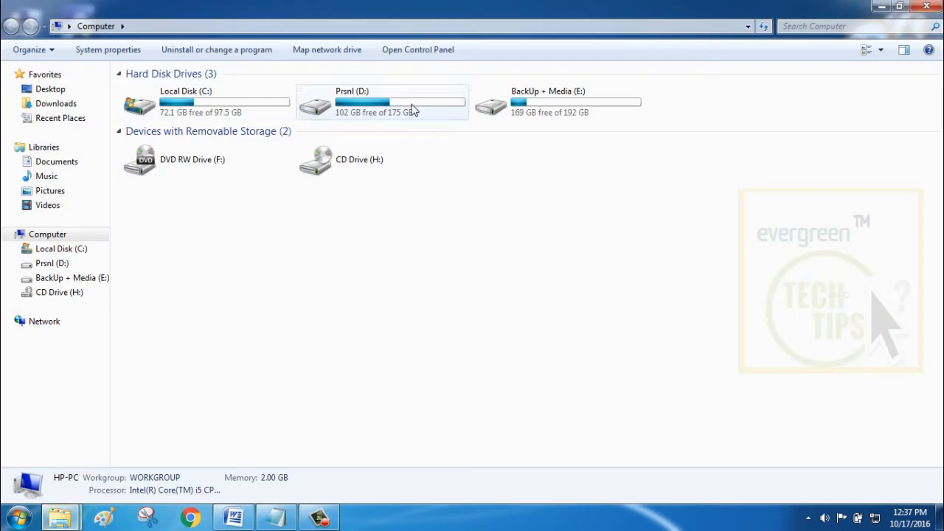
mouse_move(490, 243)
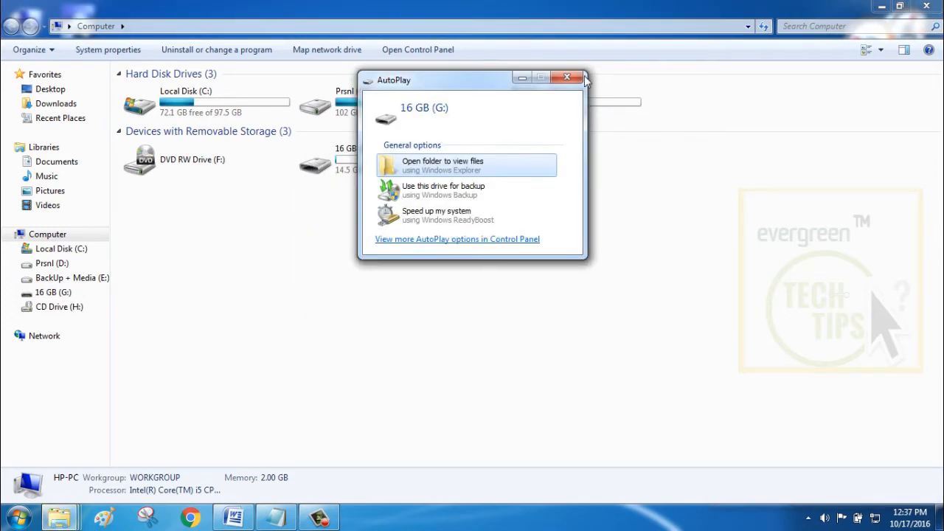
left_click(570, 77)
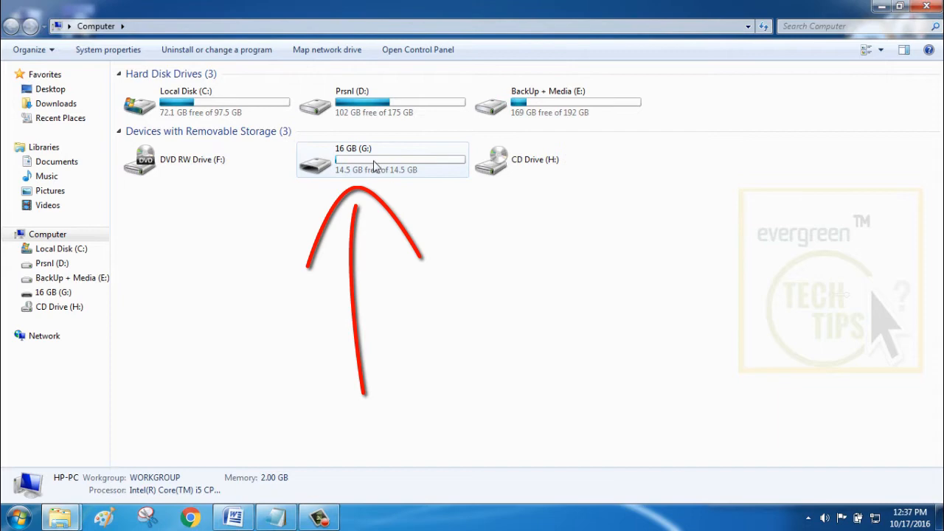
left_click(374, 159)
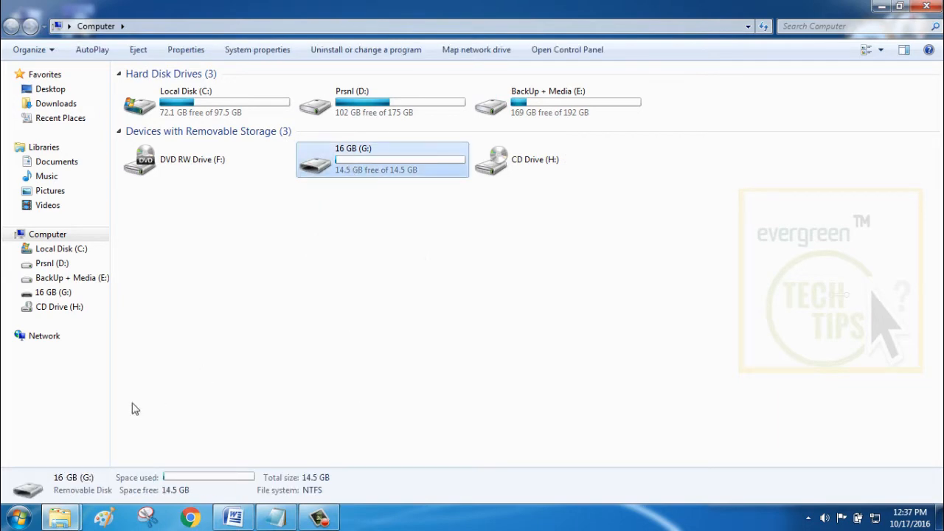
Search 'cmd' from Start and run it as administrator
left_click(24, 510)
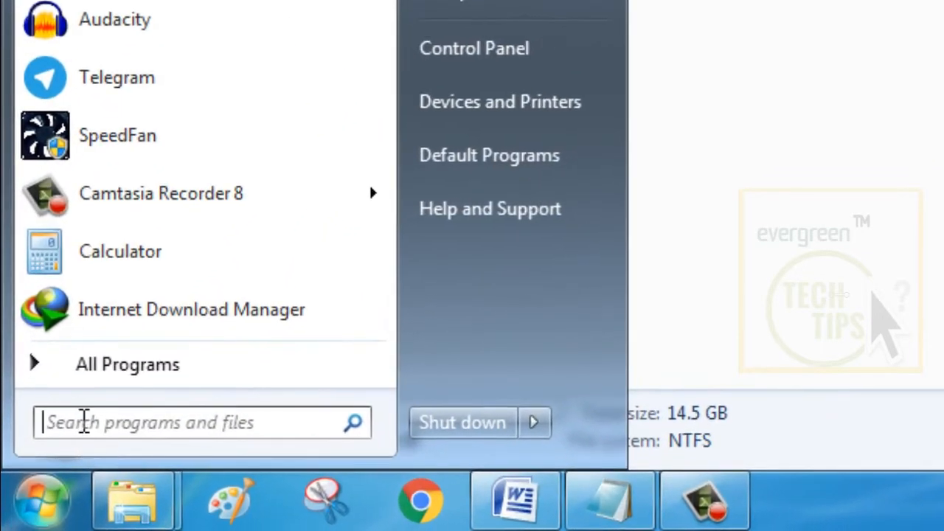
type("c")
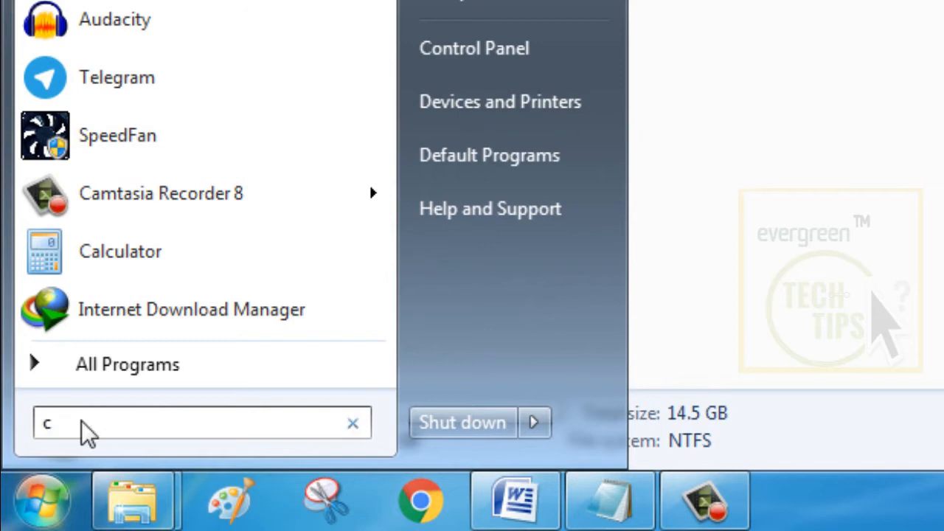
type("md")
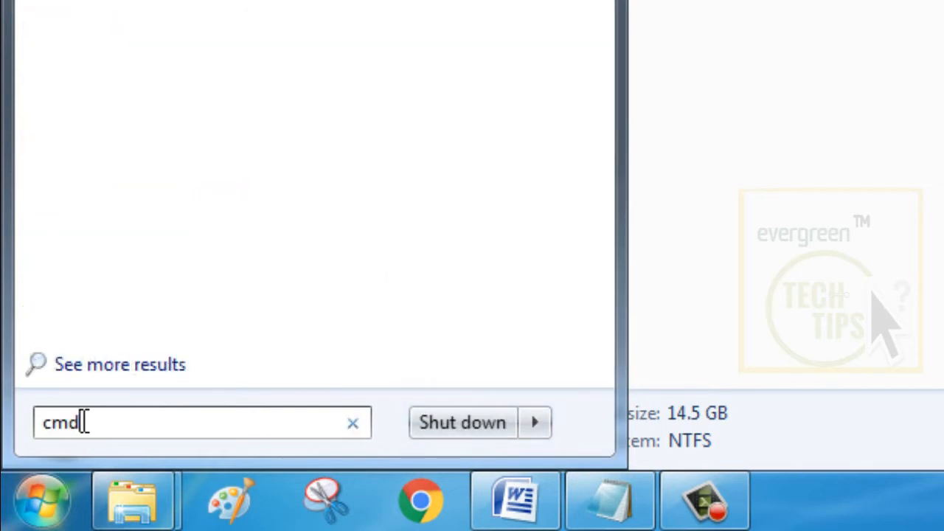
mouse_move(9, 388)
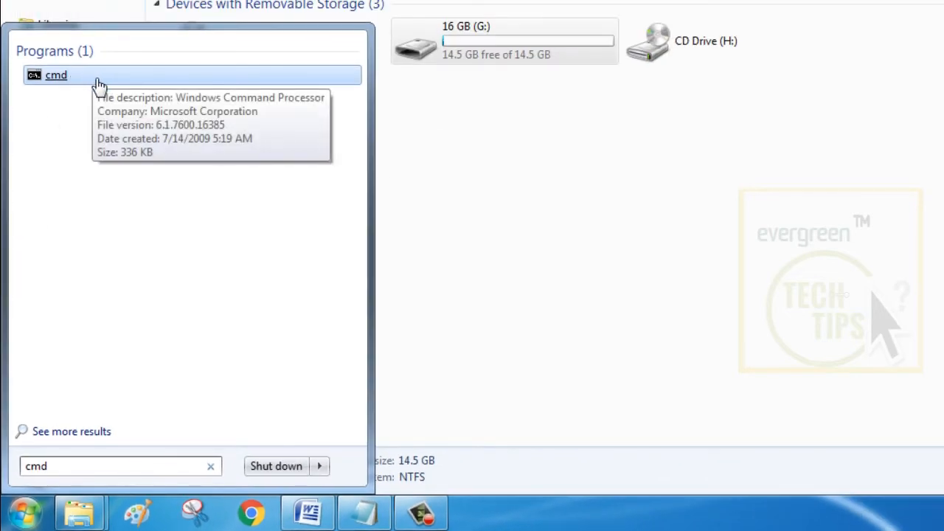
right_click(58, 74)
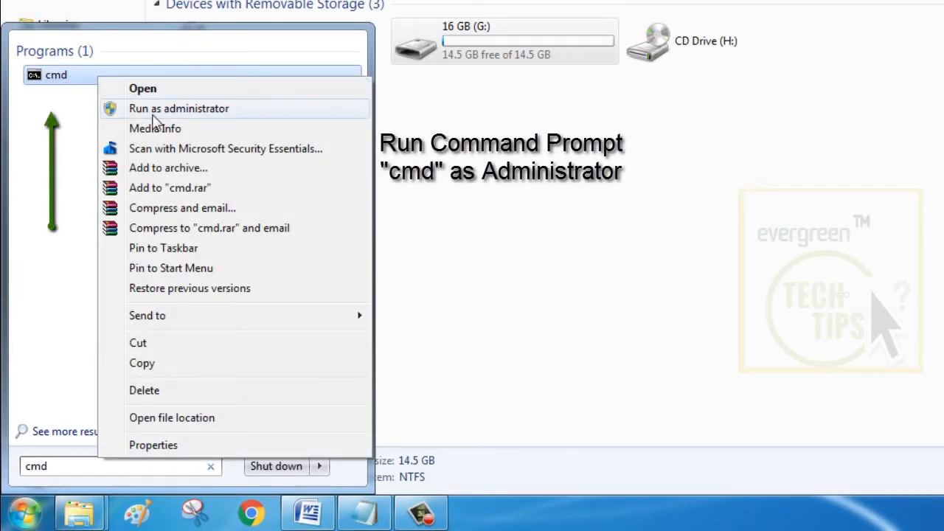
left_click(179, 109)
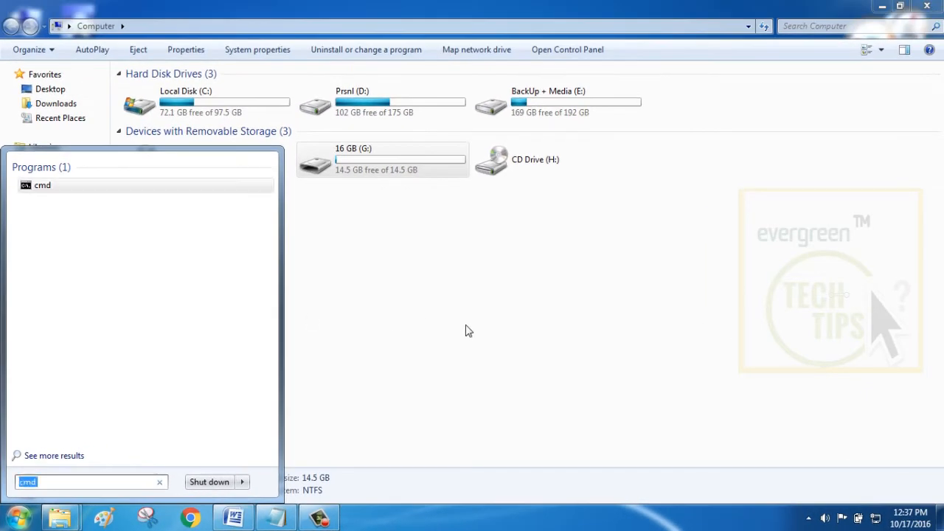
Approve the elevated prompt, enter the mistyped 'disk part', then clear the screen with cls
left_click(42, 186)
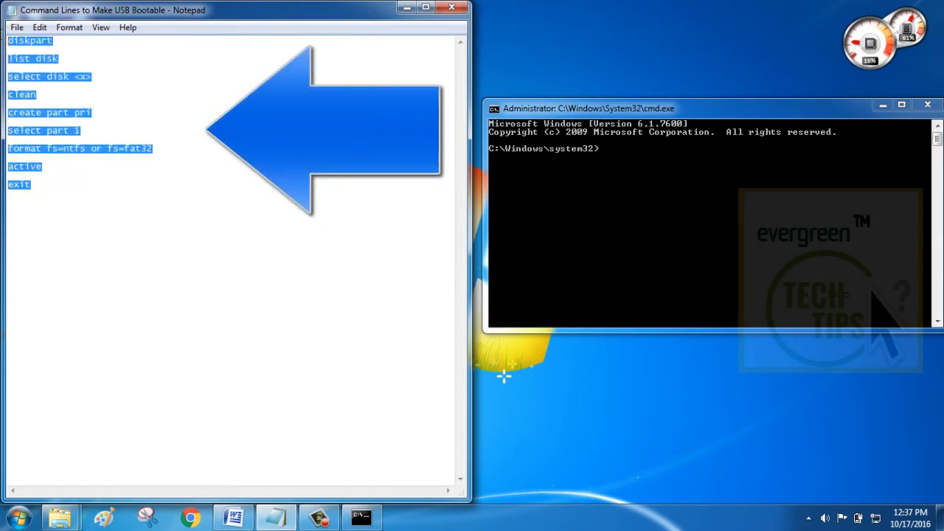
mouse_move(672, 177)
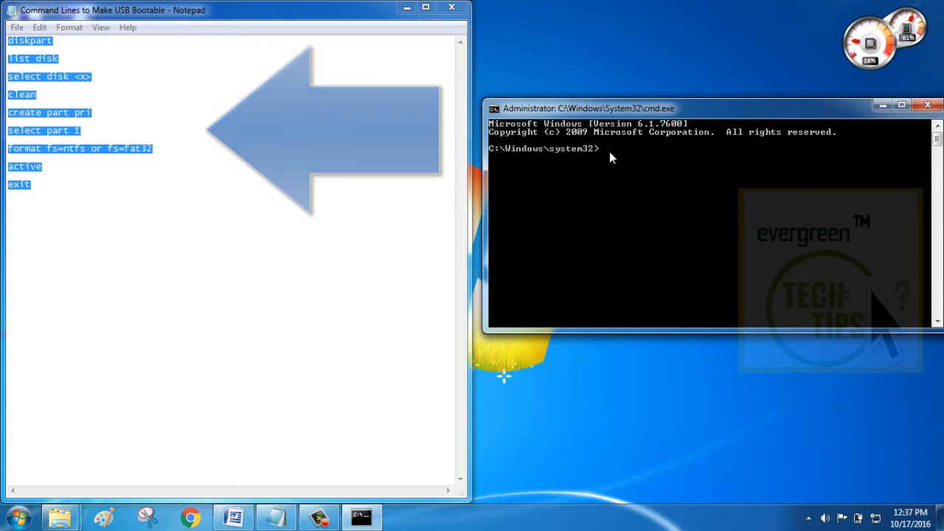
type("disk part")
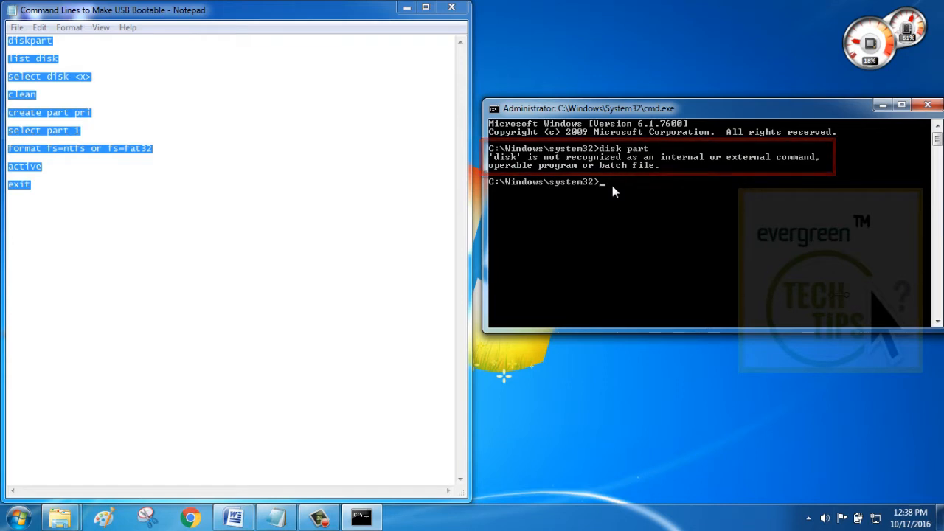
type("cls")
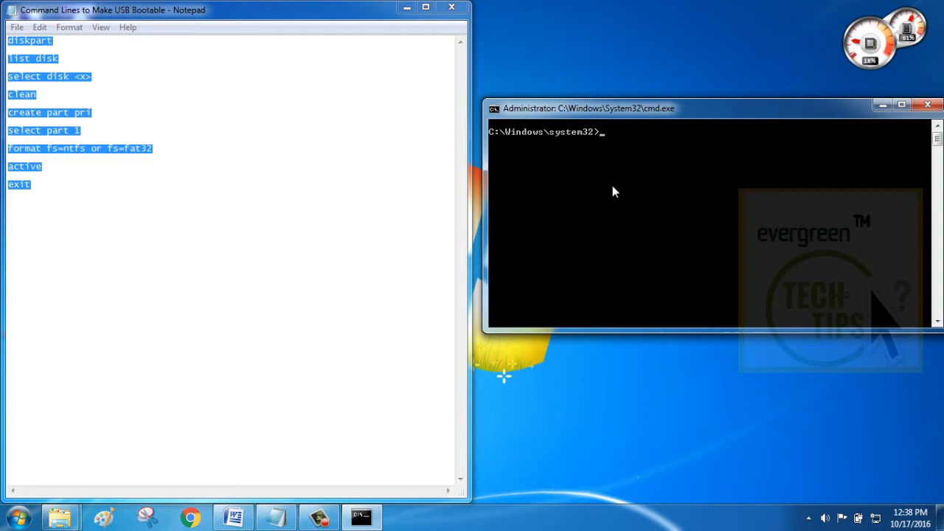
Start diskpart and list disks, showing Disk 0 (465 GB) and Disk 1 (14 GB)
type("diskpart")
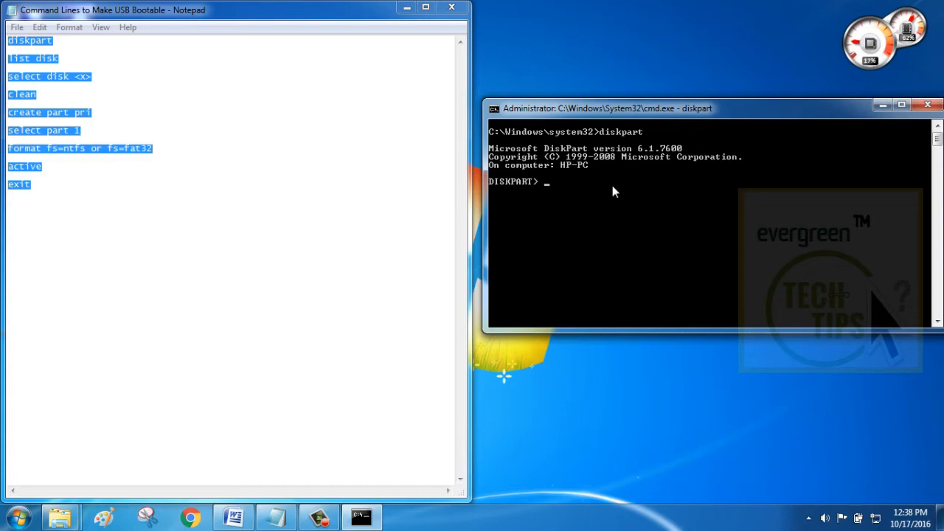
type("list")
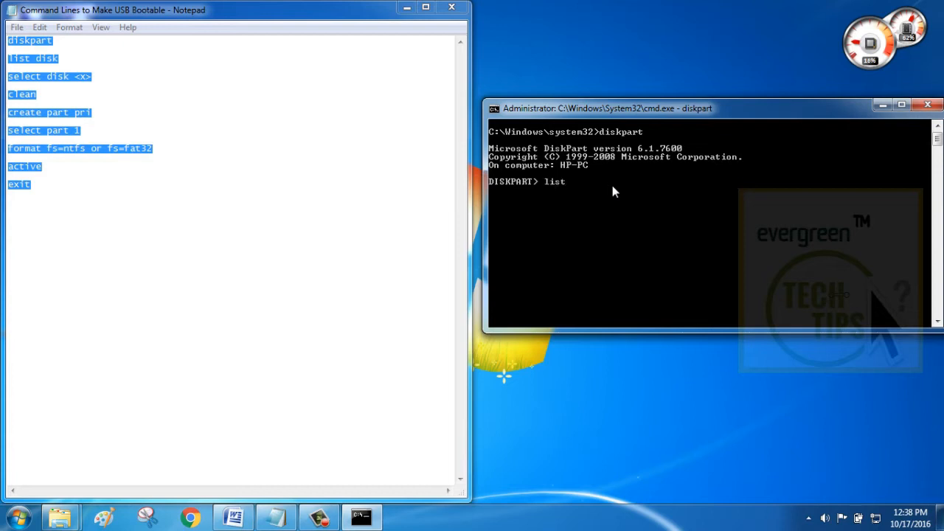
type("di")
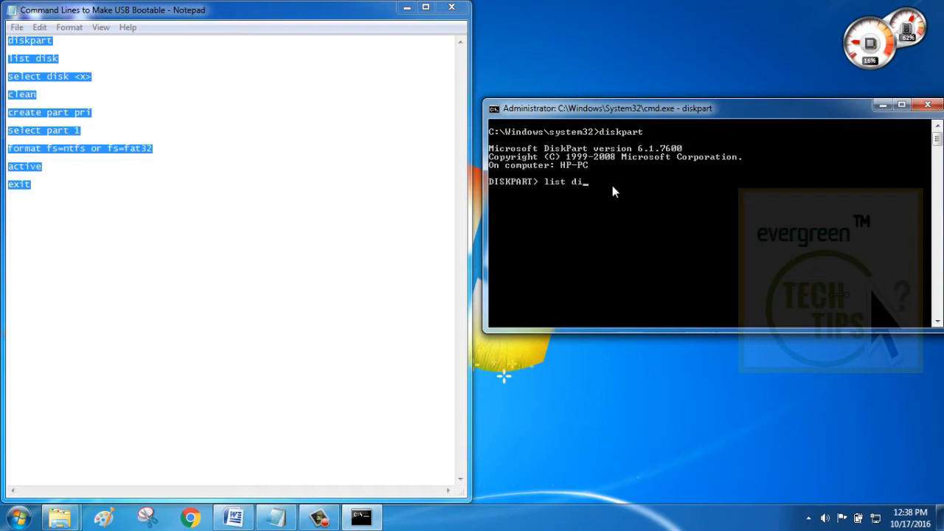
key("Enter")
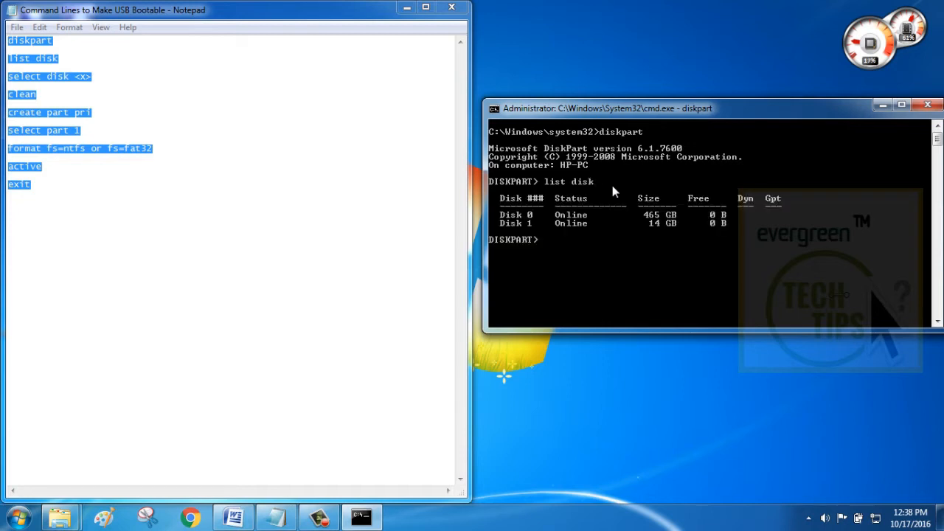
mouse_move(658, 222)
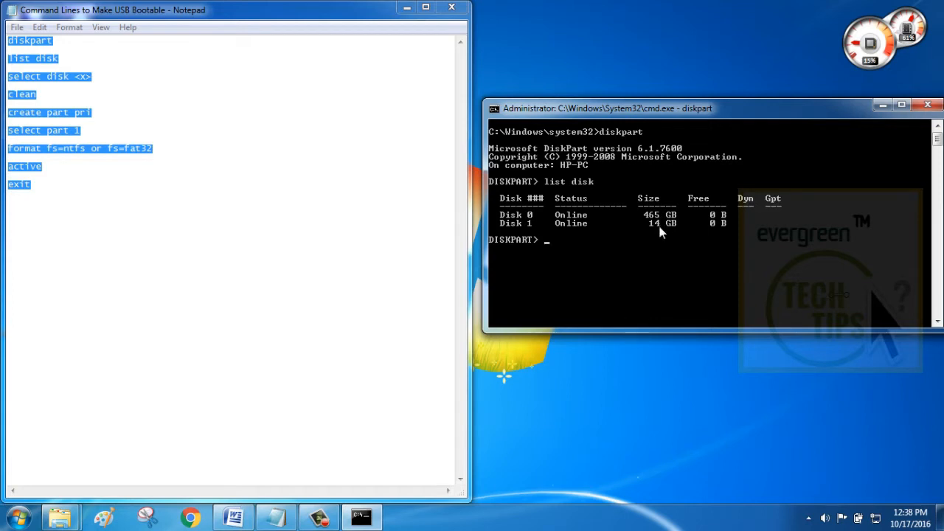
mouse_move(625, 250)
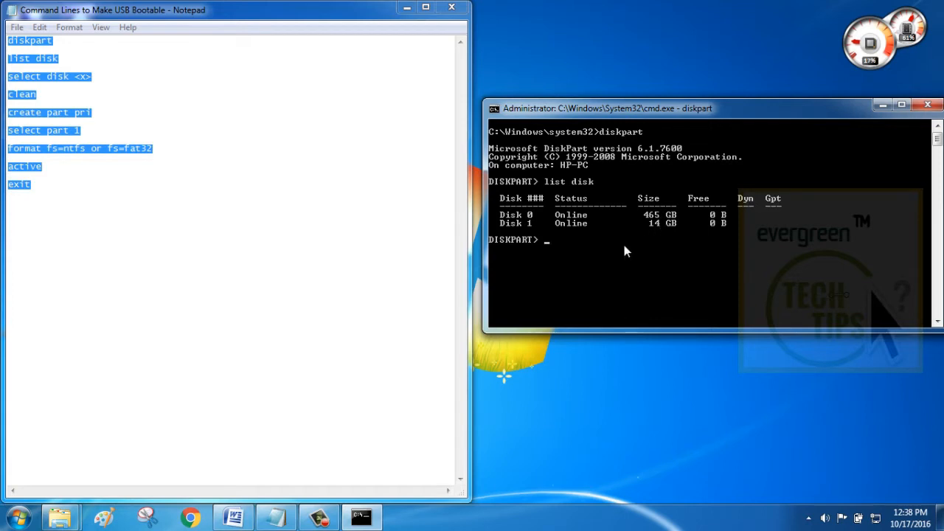
mouse_move(532, 234)
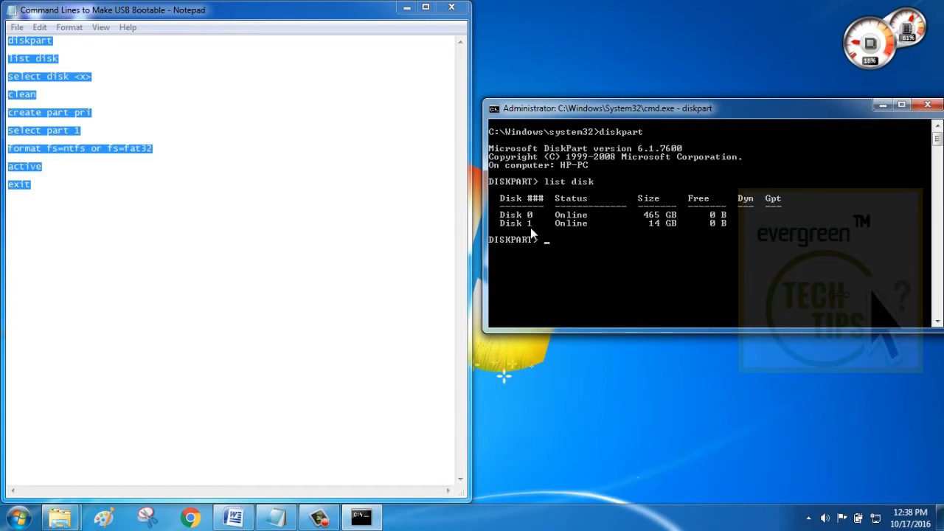
Select disk 1, clean it, and create a primary partition on it
type("s")
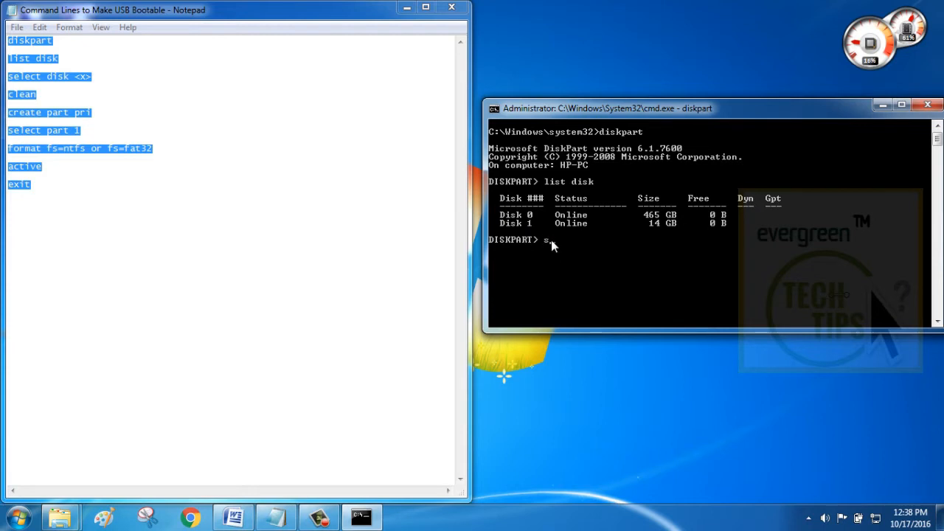
type("elect")
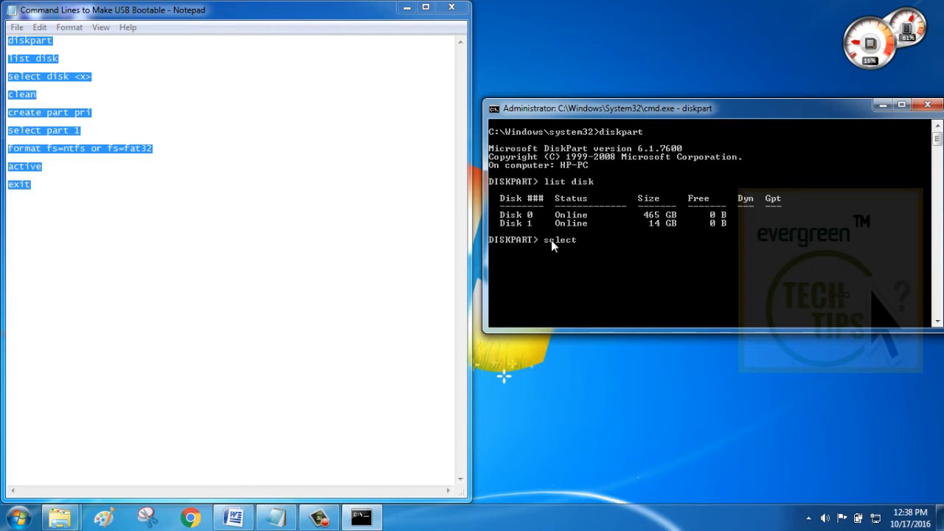
type("disk")
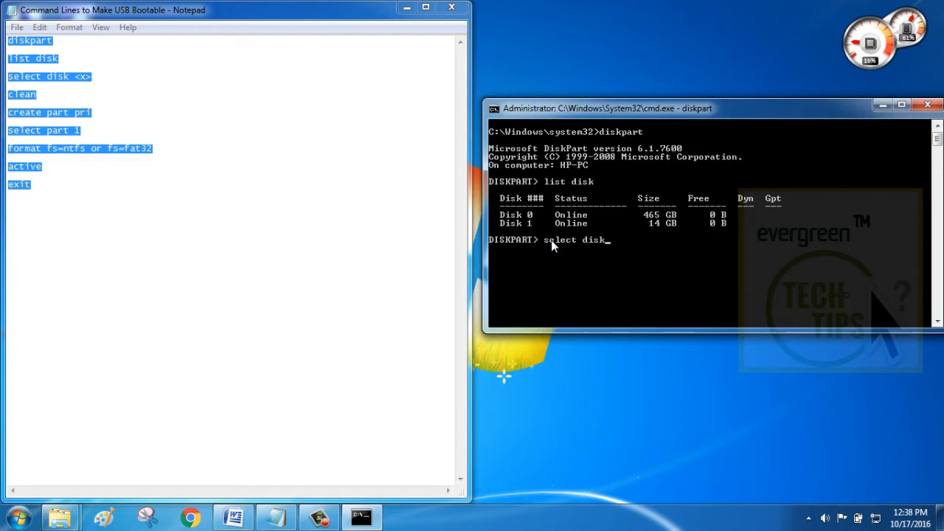
type("1")
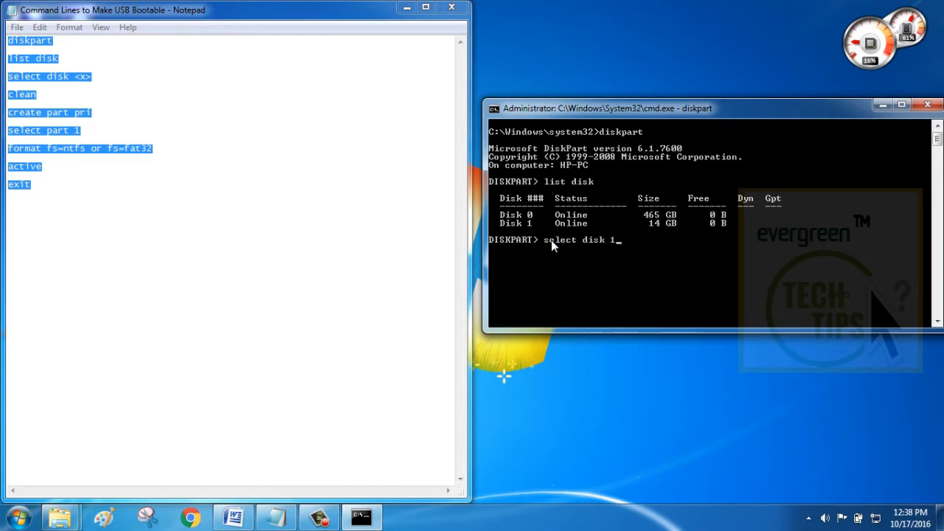
mouse_move(617, 248)
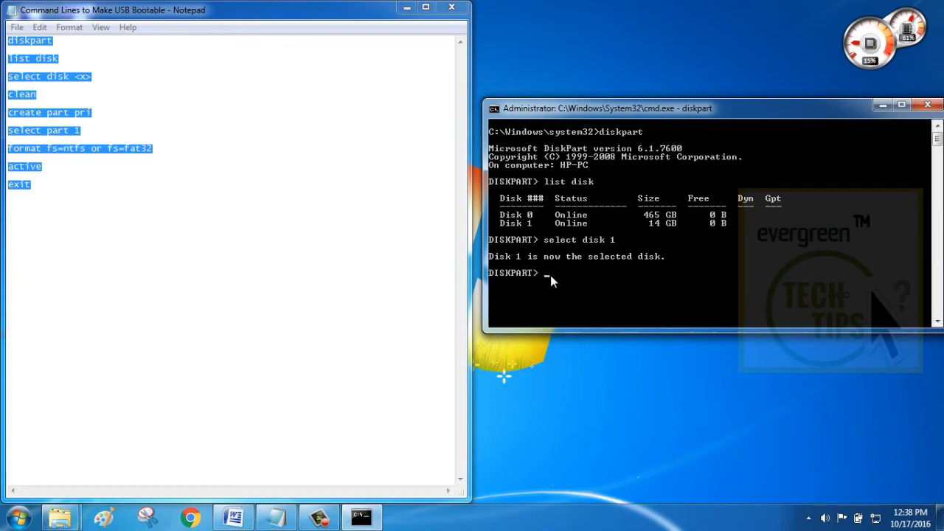
type("clean")
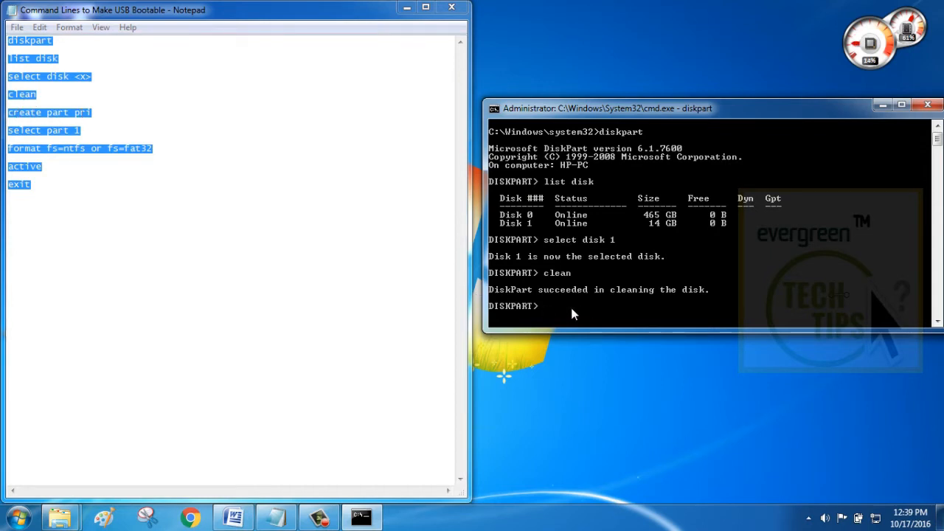
type("create part")
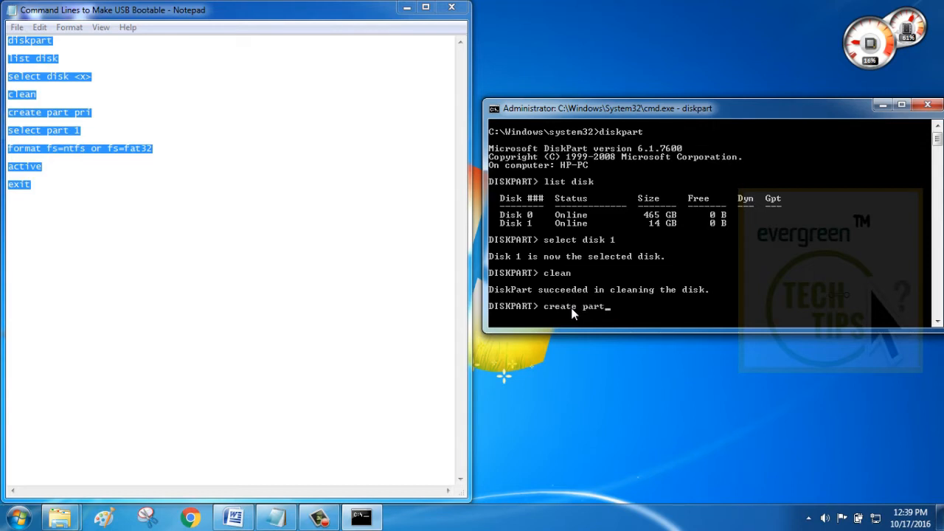
type("pri")
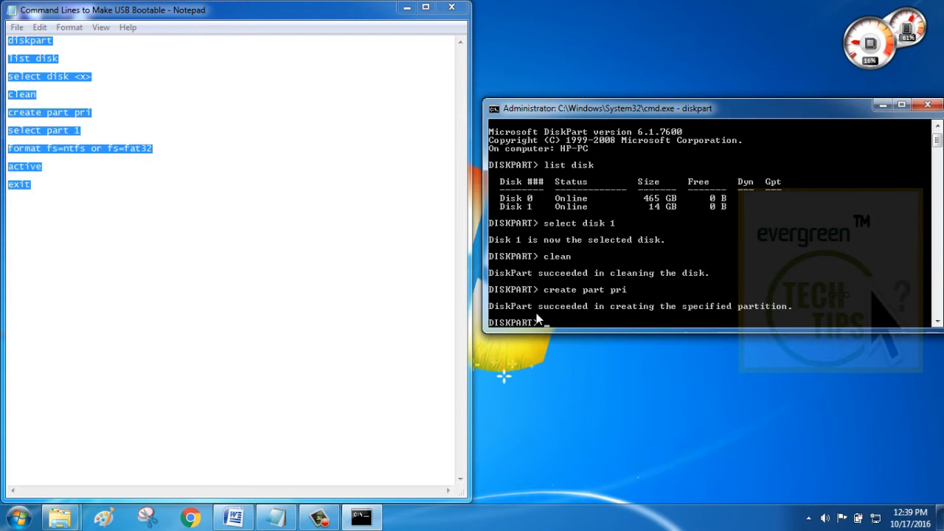
mouse_move(744, 313)
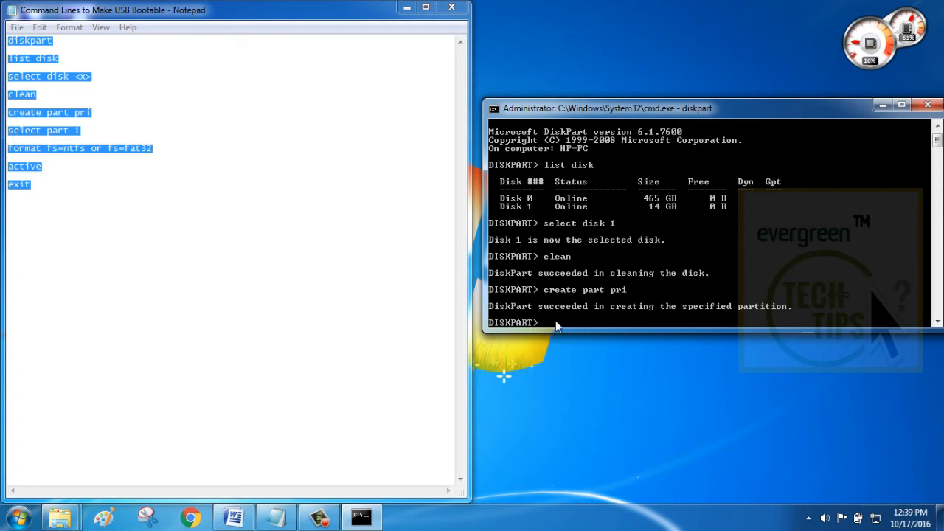
Select partition 1 as the target partition
type("select part")
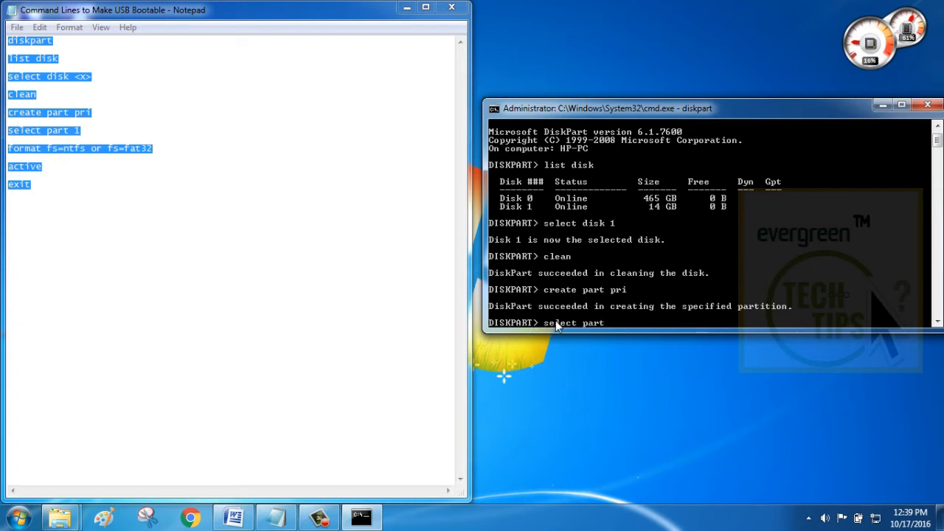
type("1")
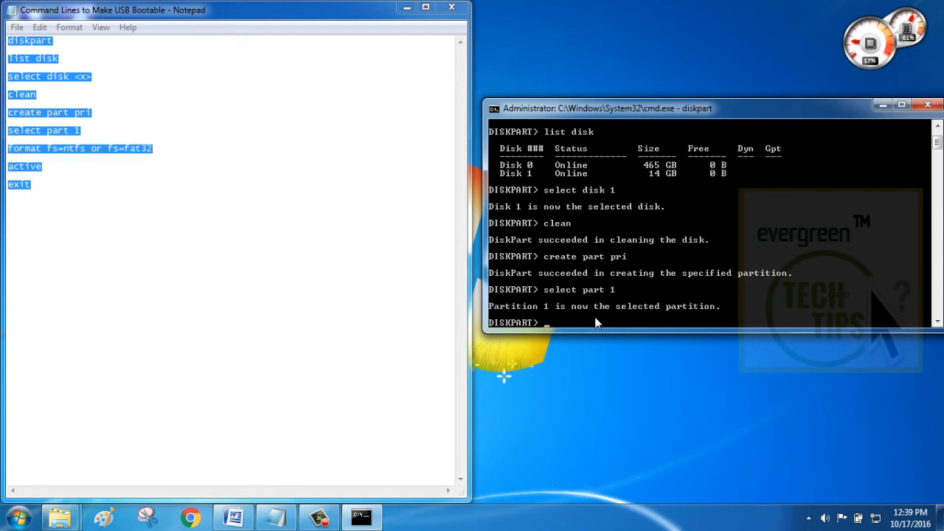
mouse_move(673, 311)
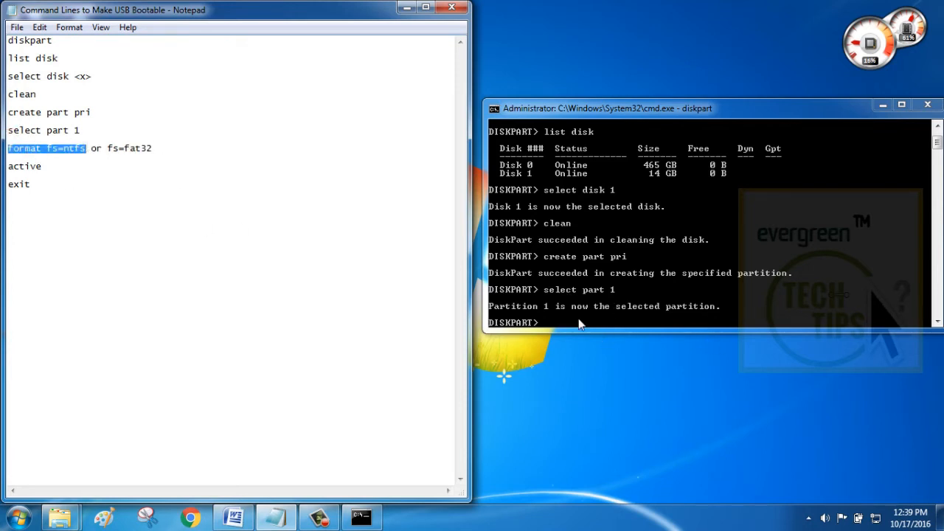
Format partition 1 with 'format fs=ntfs'
type("form")
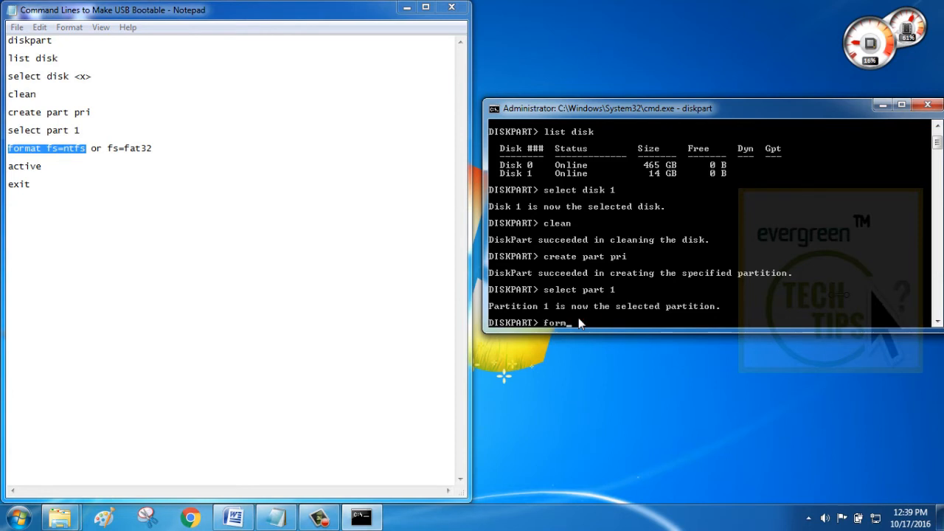
type("t")
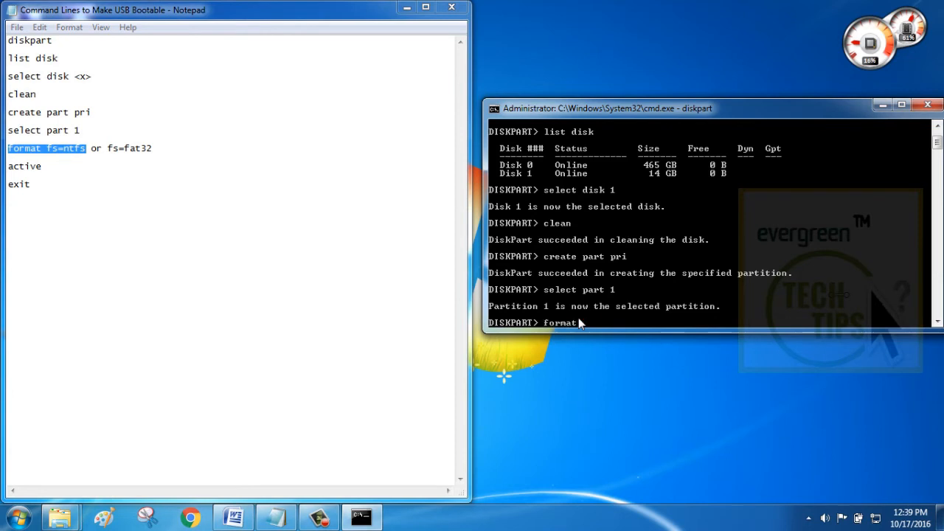
type("fs=")
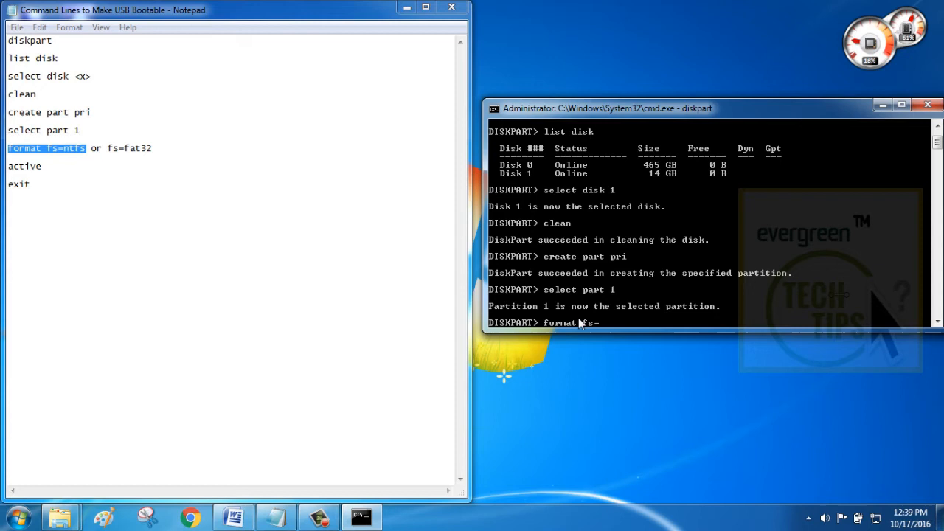
type("ntfs")
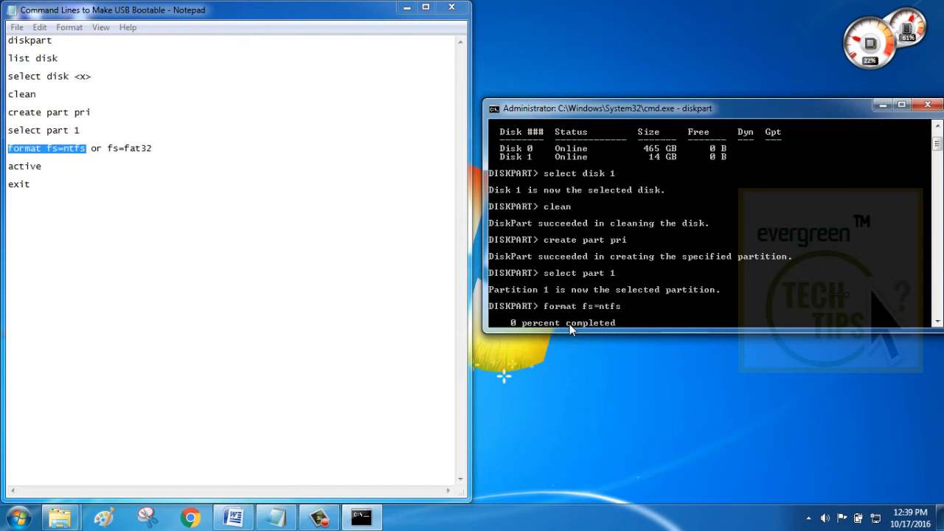
mouse_move(563, 330)
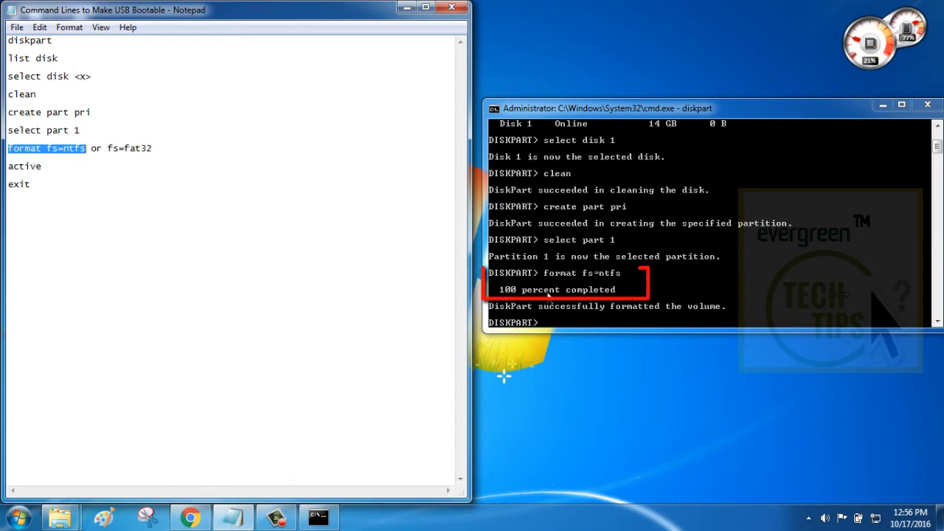
mouse_move(675, 313)
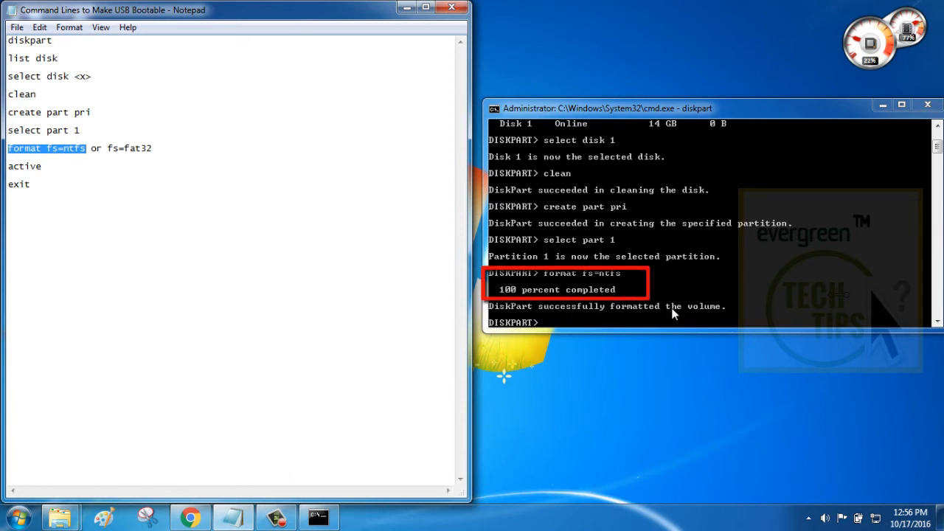
mouse_move(553, 329)
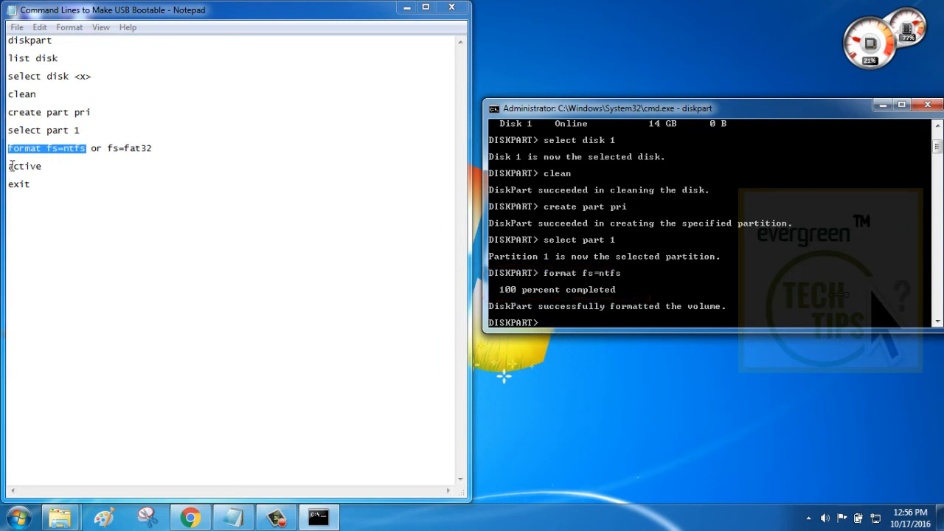
Mark the partition active, exit diskpart, and close the Command Prompt
type("active")
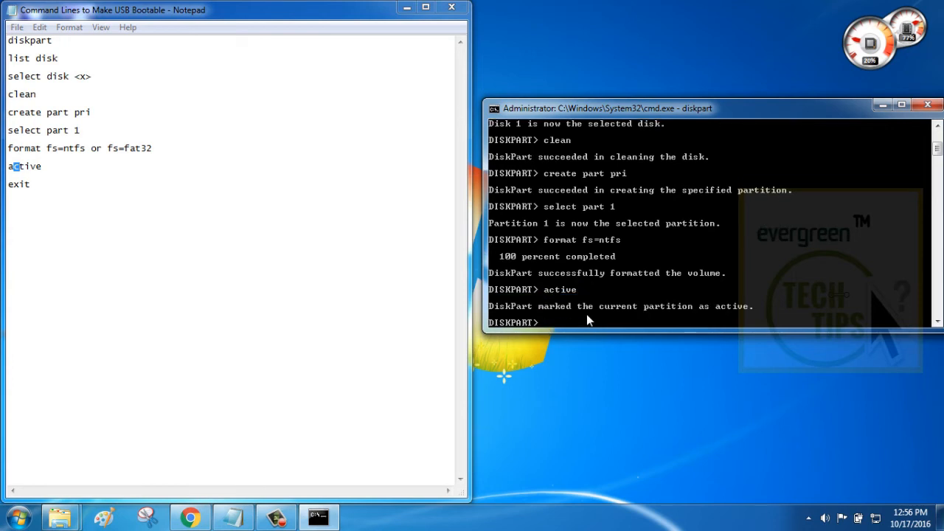
mouse_move(723, 312)
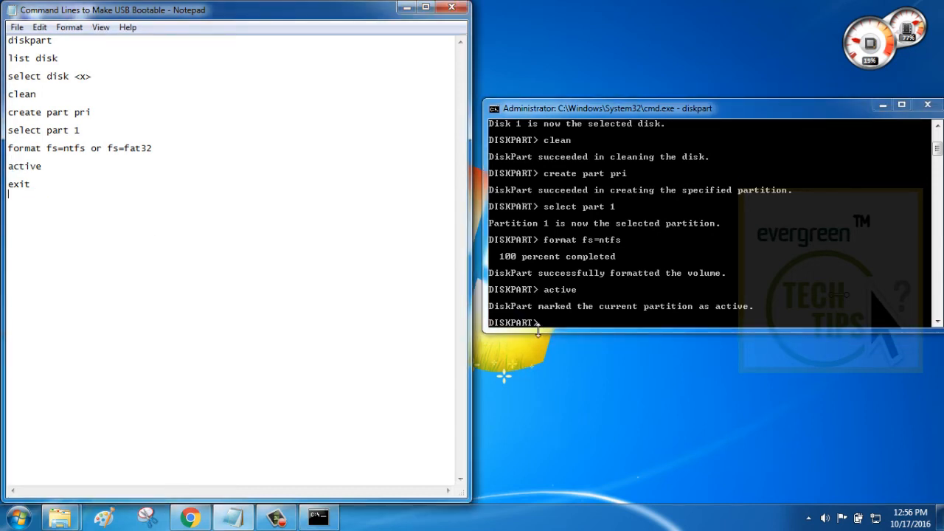
type("exit")
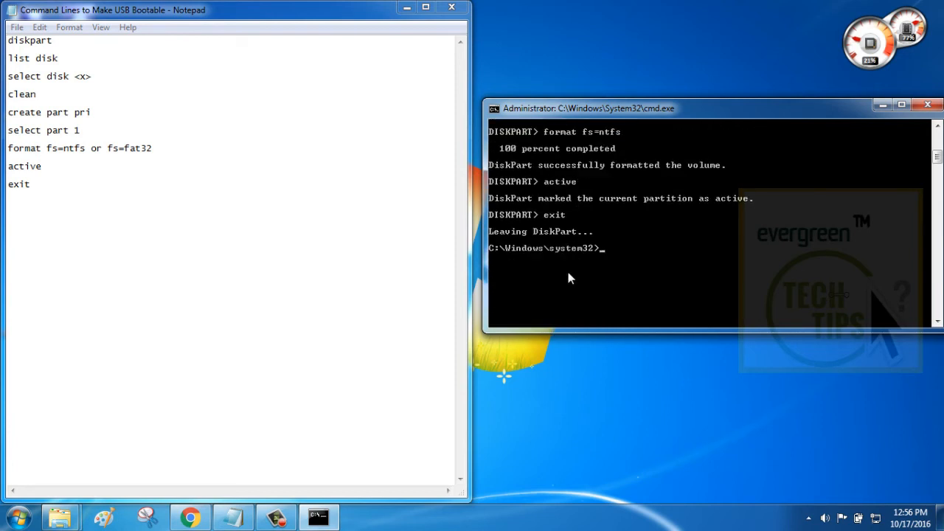
mouse_move(622, 285)
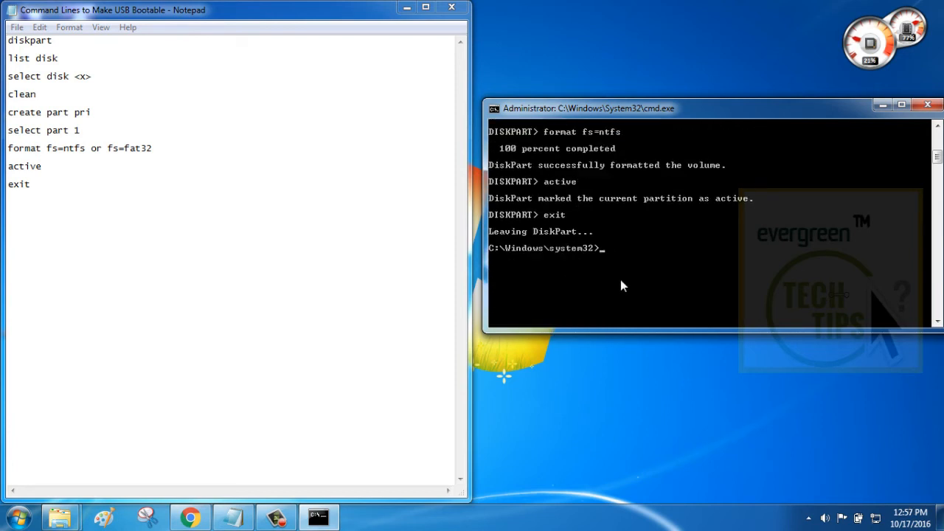
type("exit")
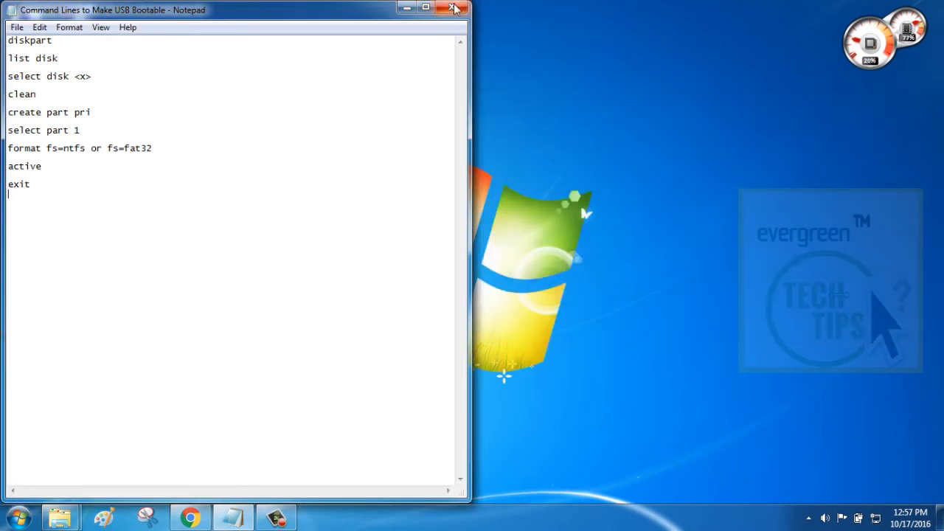
Show the win7 genuine CD (H:) files as large icons with grouping set to (None)
left_click(453, 9)
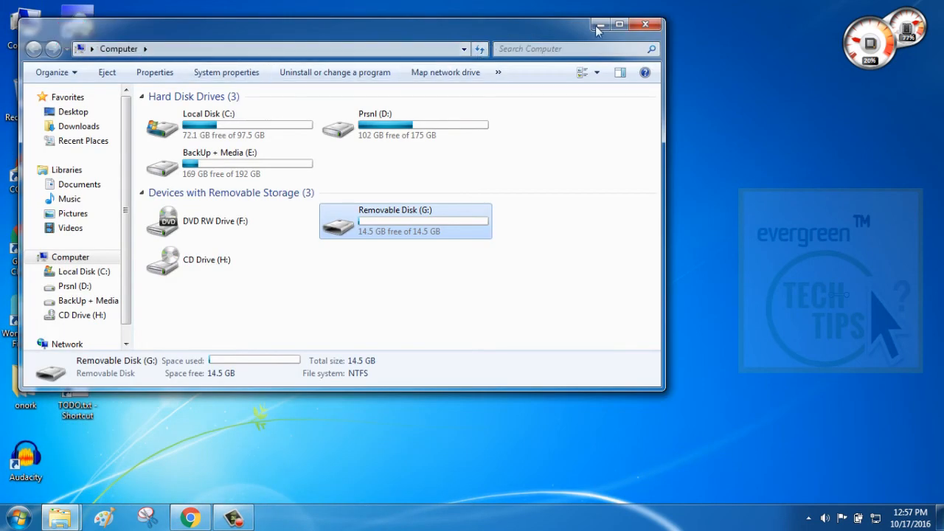
left_click(615, 23)
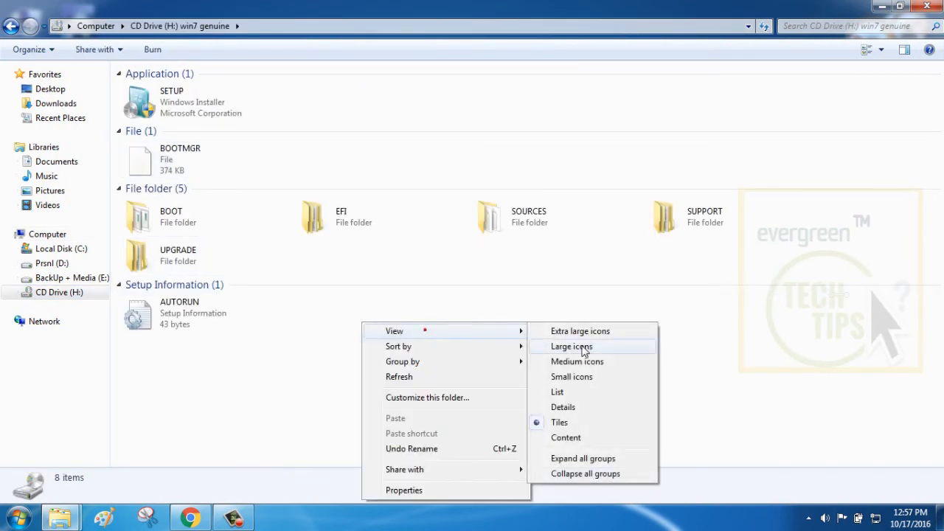
left_click(571, 346)
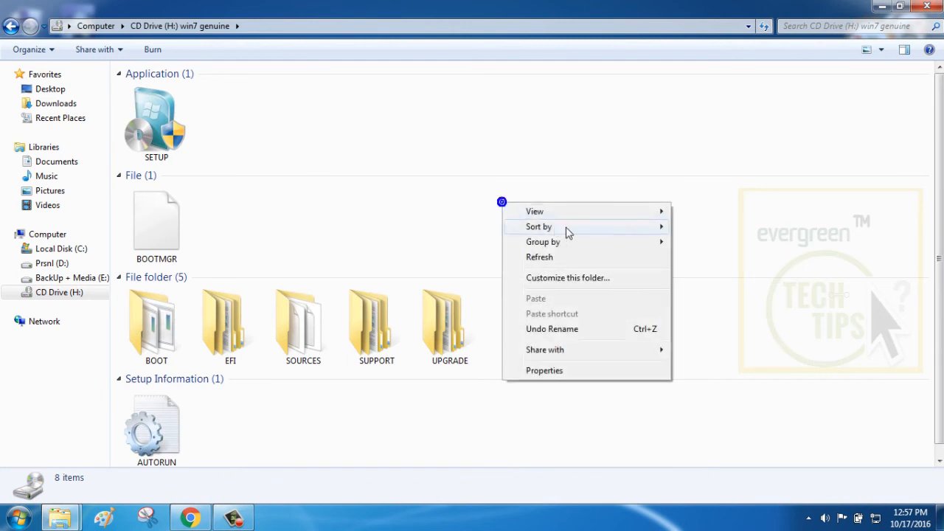
left_click(543, 242)
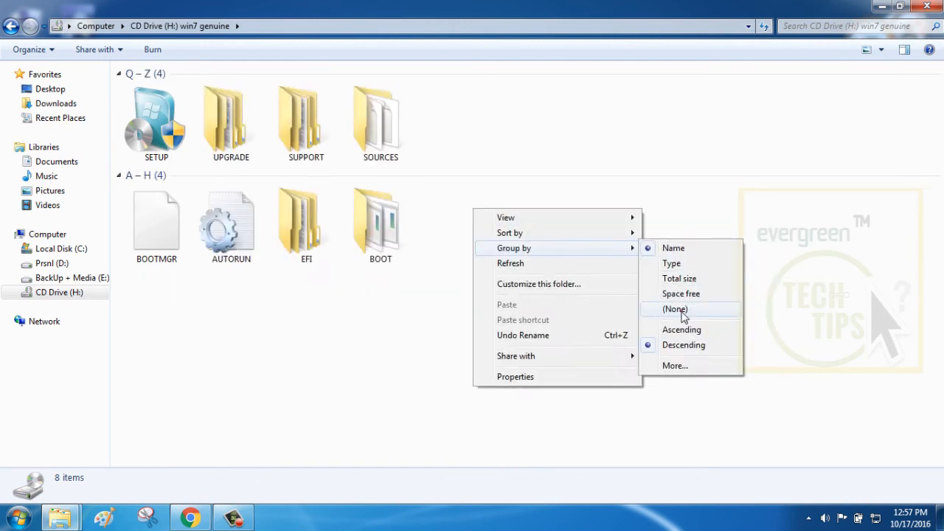
left_click(675, 309)
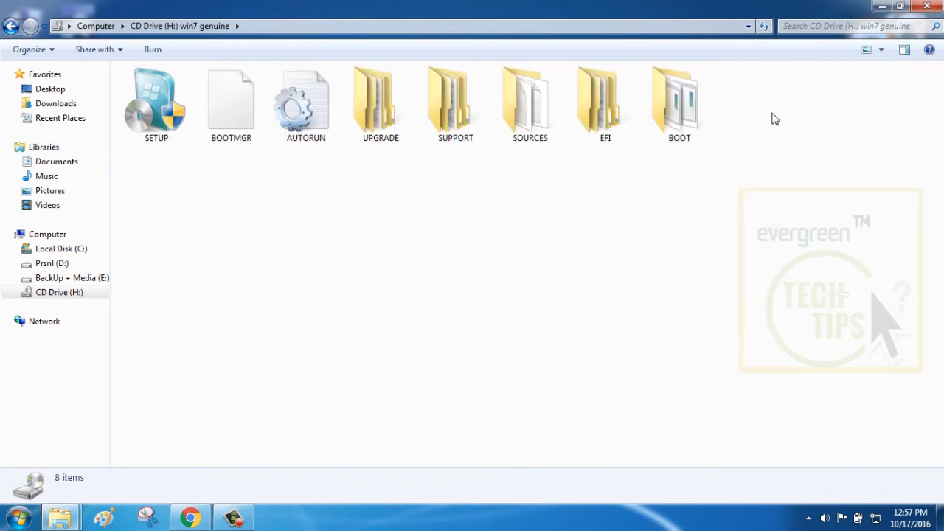
Send all selected setup files to Removable Disk (G:) and let the copy finish
right_click(156, 103)
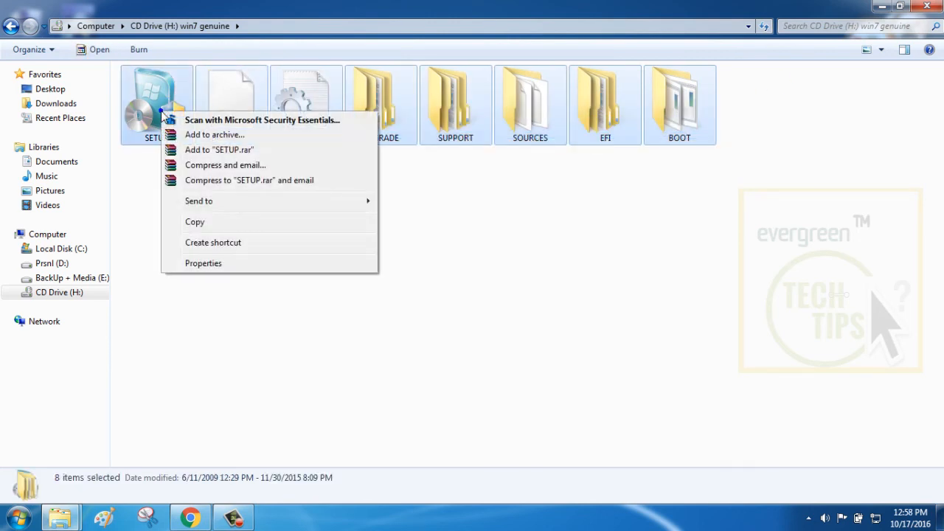
mouse_move(198, 223)
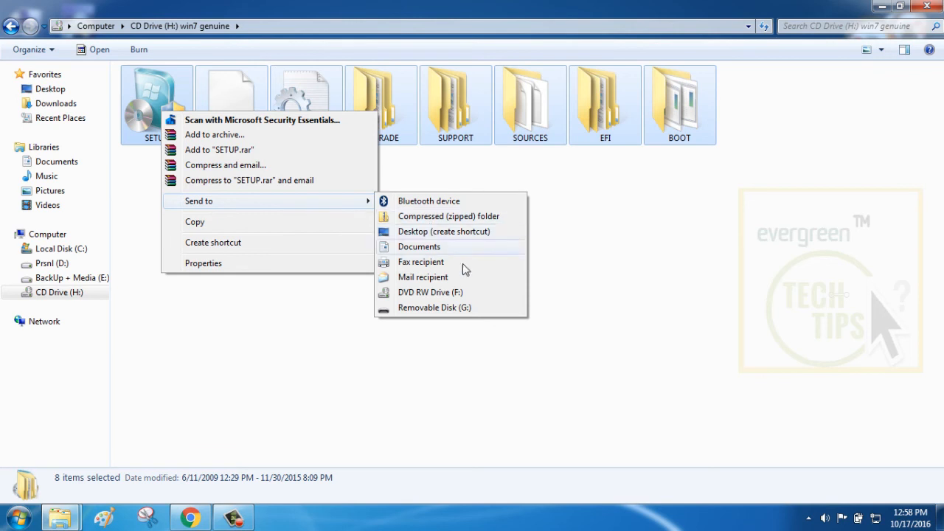
left_click(434, 308)
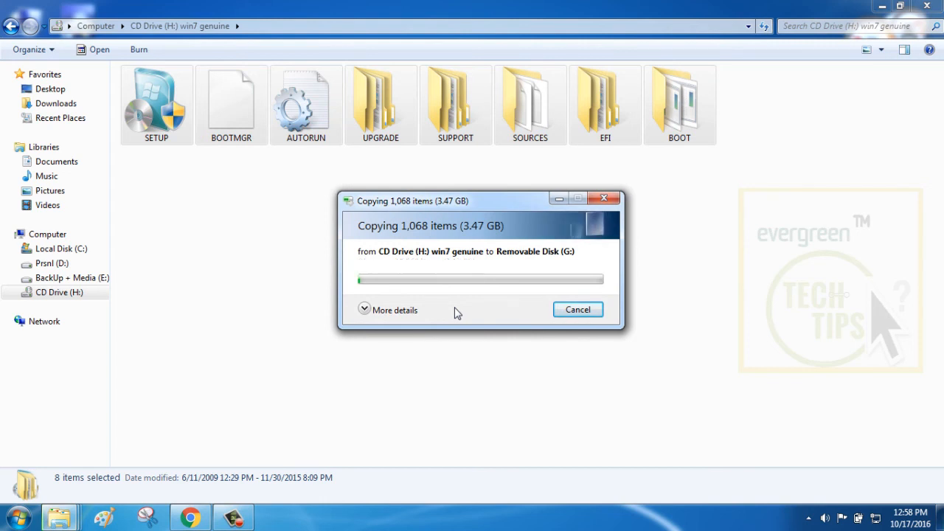
left_click(392, 310)
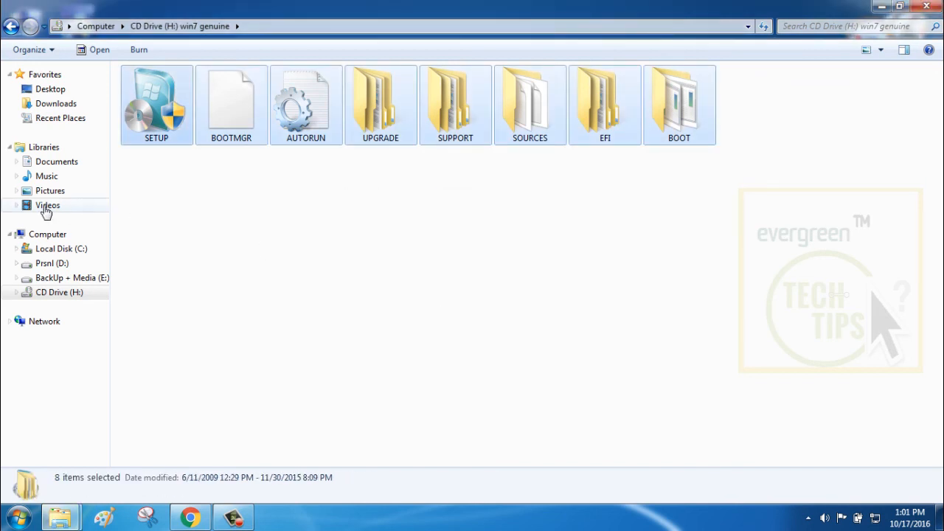
Return to the Computer drive list and reopen Removable Disk (G:), now showing 11.0 GB free
left_click(48, 233)
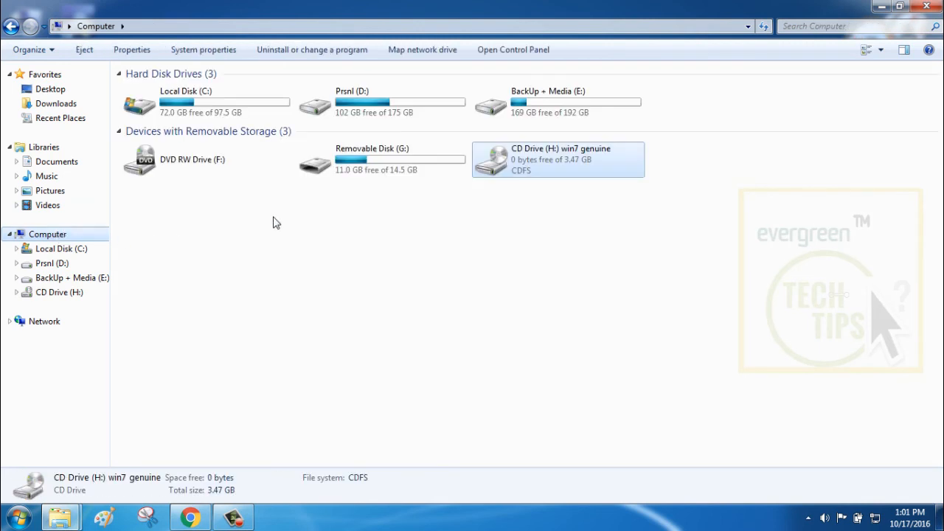
mouse_move(360, 165)
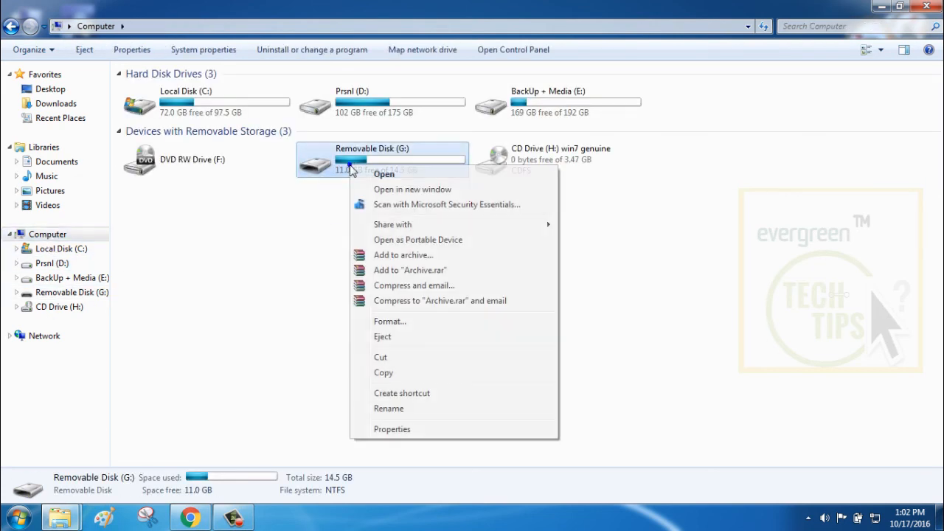
left_click(401, 337)
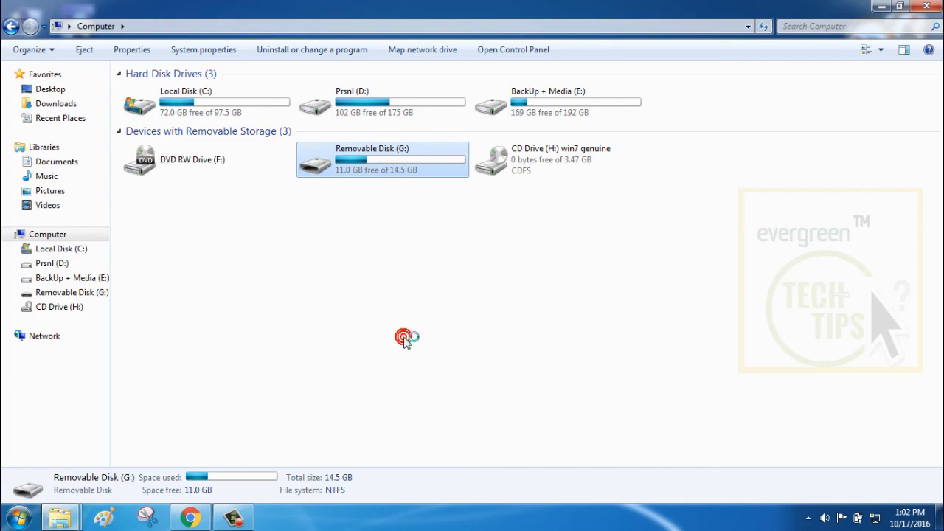